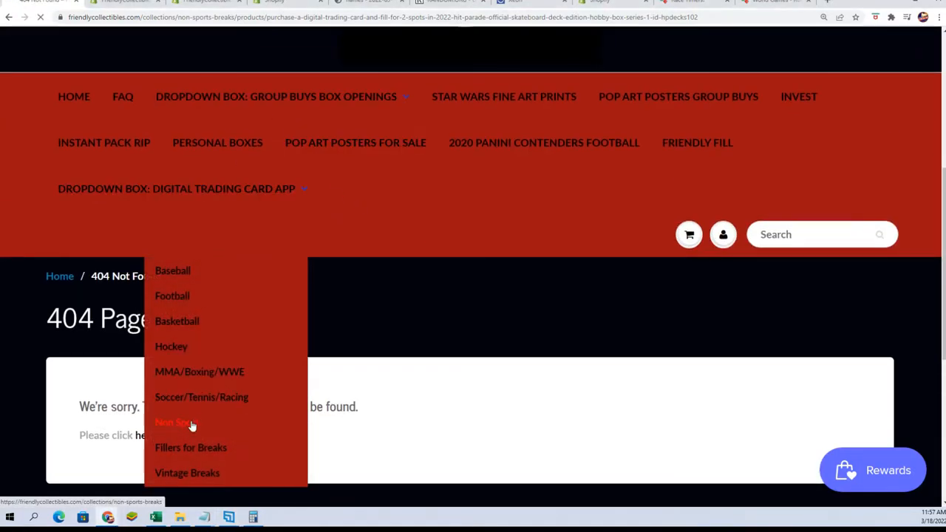
Browse Non Sports Breaks and review the 2022 Hit Parade skateboard deck hobby box description
click(175, 422)
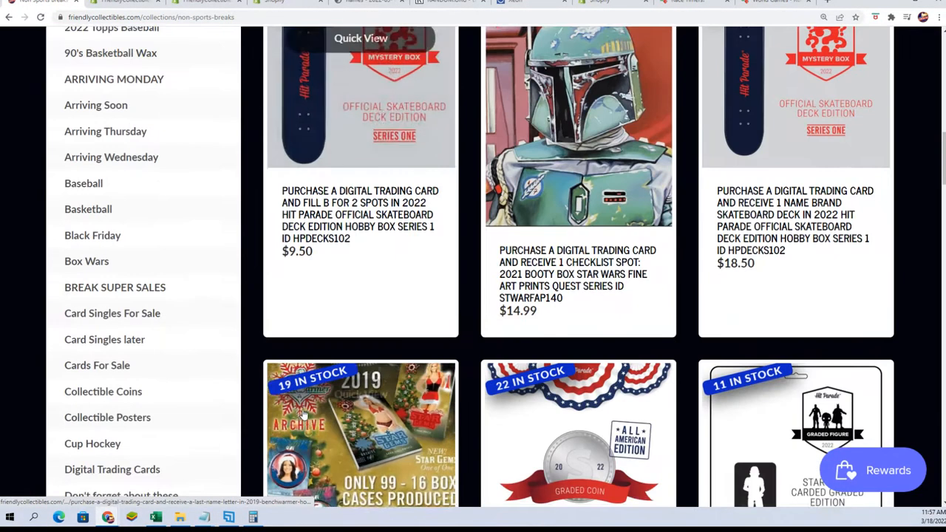
scroll(up, 3)
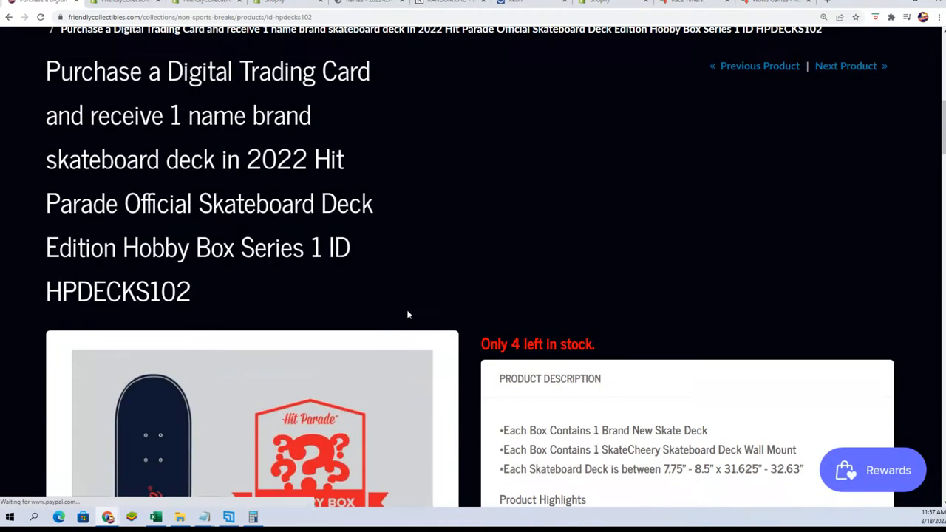
scroll(up, 3)
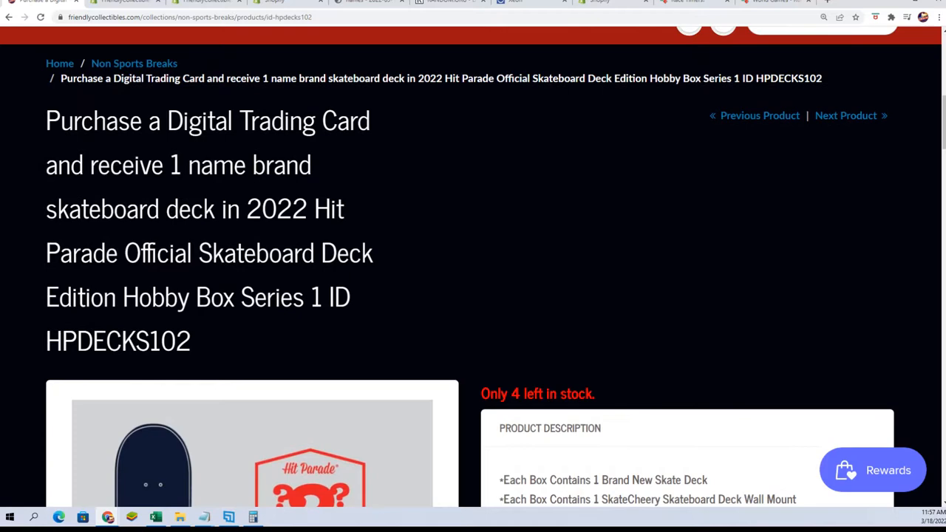
scroll(down, 3)
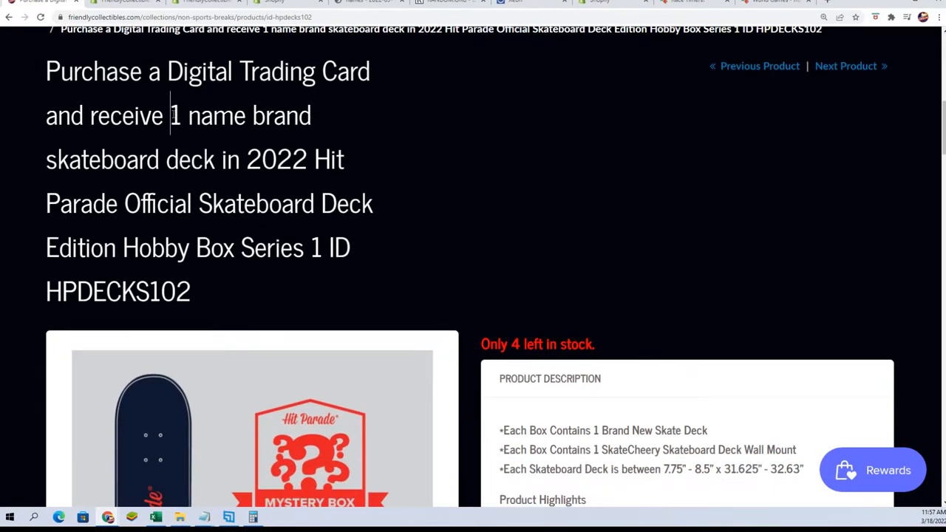
scroll(down, 3)
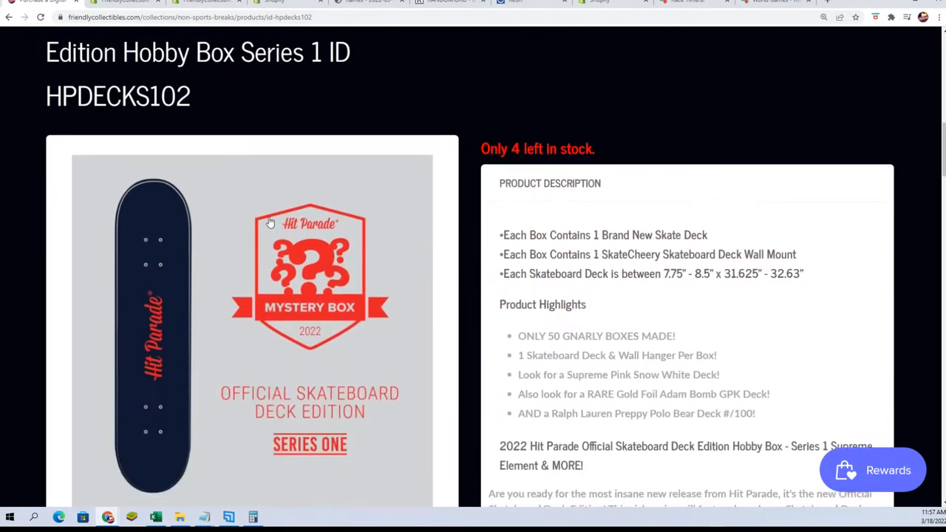
scroll(down, 3)
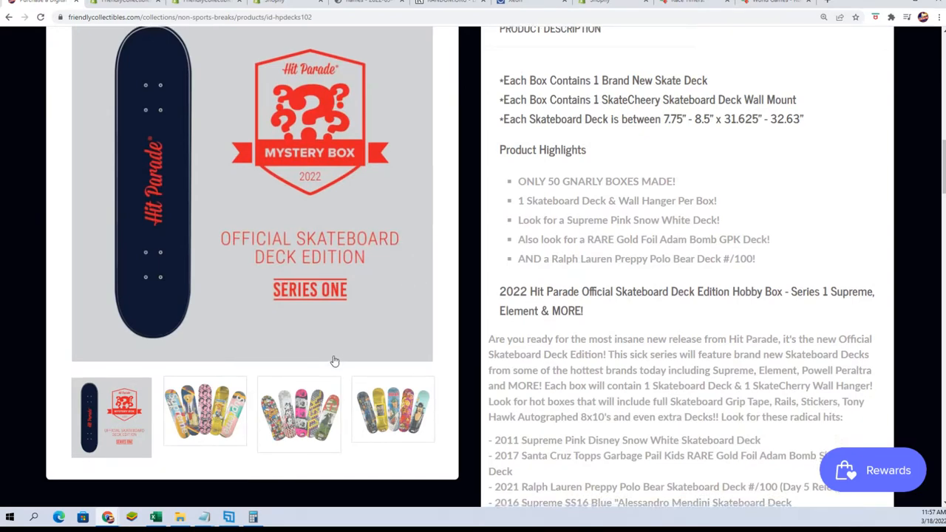
scroll(down, 3)
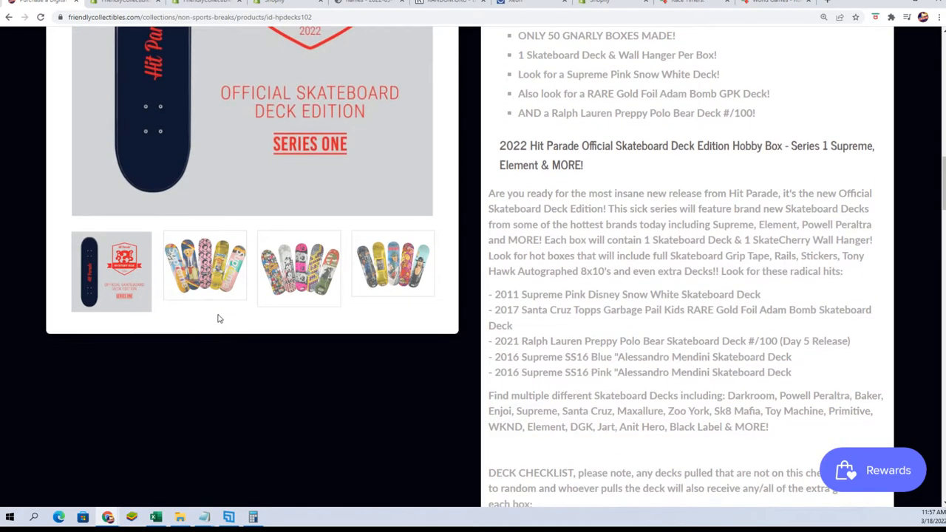
scroll(up, 3)
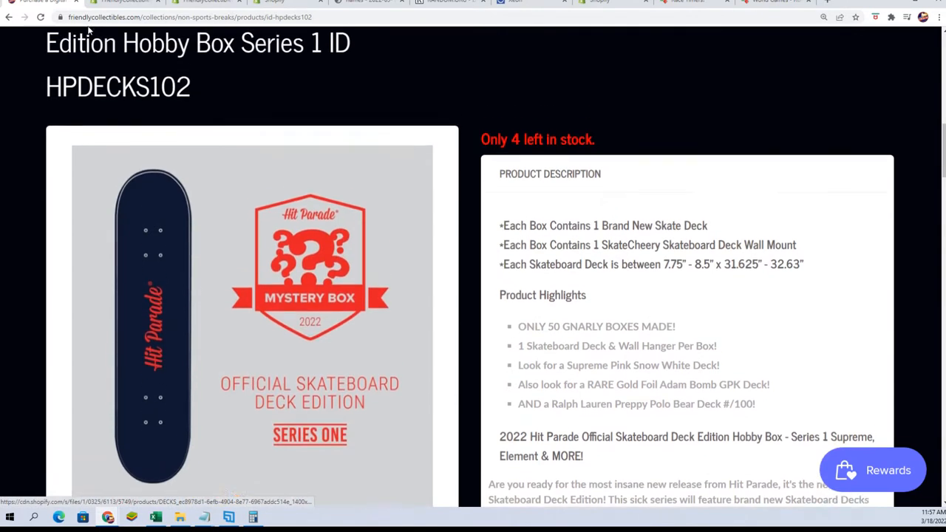
right_click(185, 17)
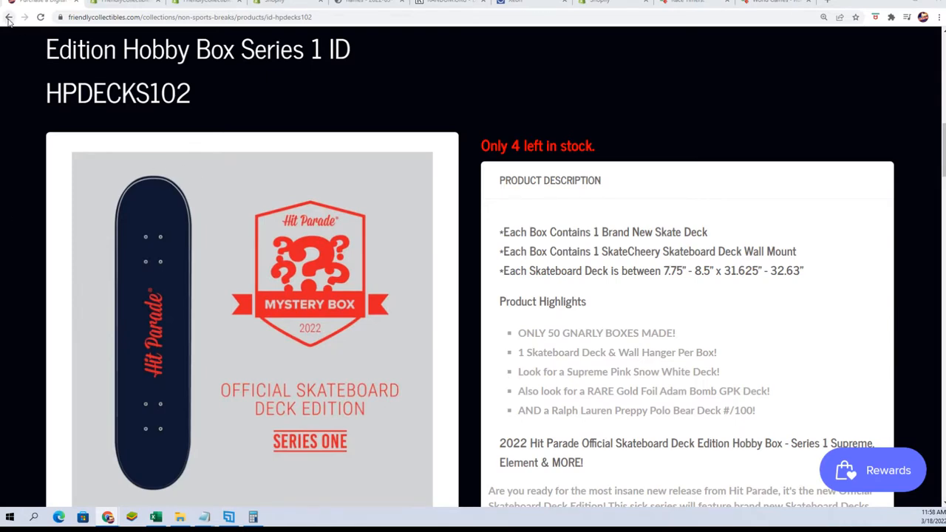
Open the $9.50 'Fill B for 2 Spots' product and read its 30-second sprint description
click(9, 17)
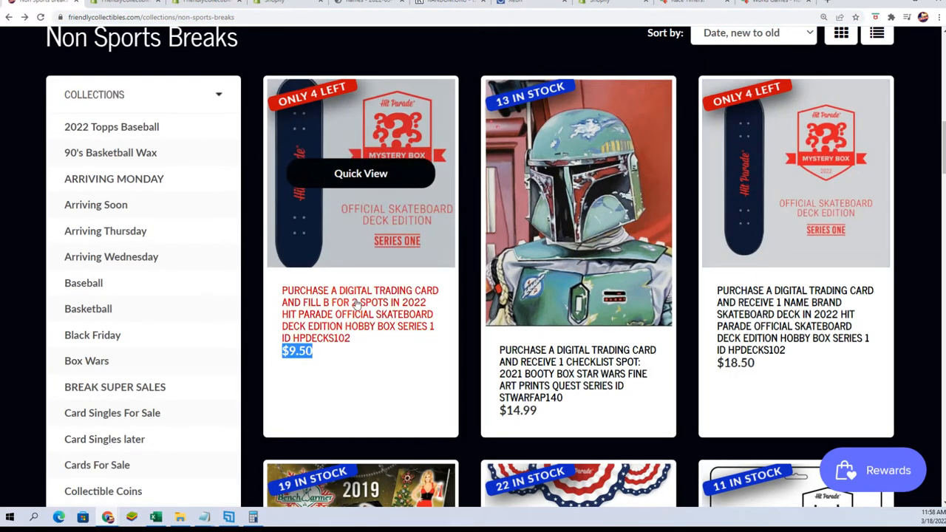
click(360, 314)
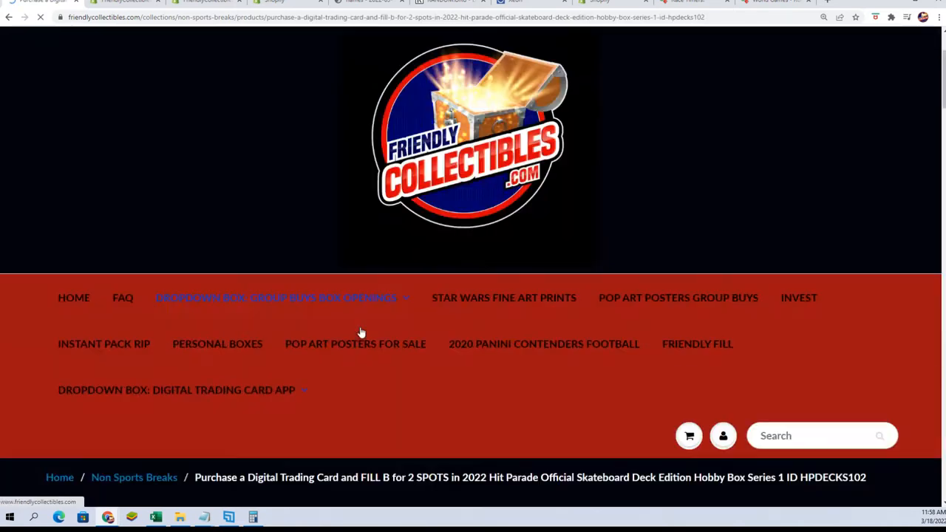
scroll(down, 3)
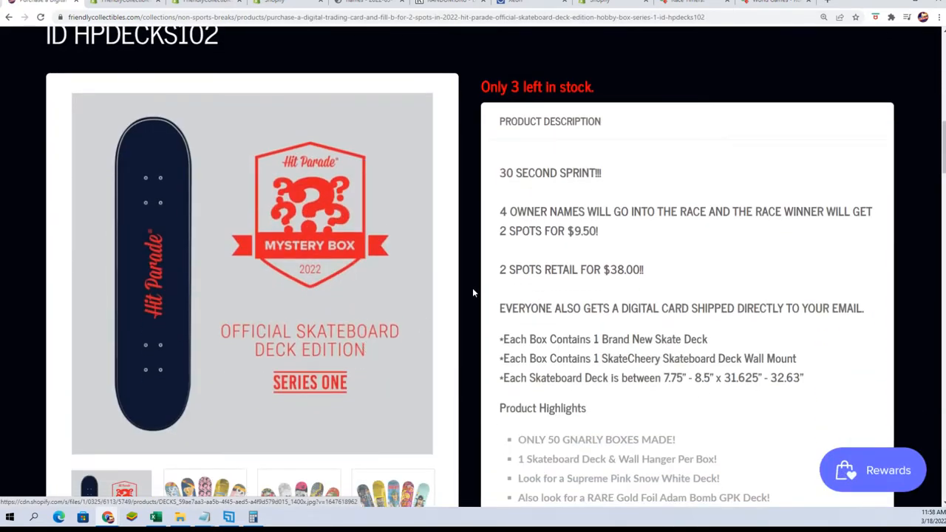
click(501, 192)
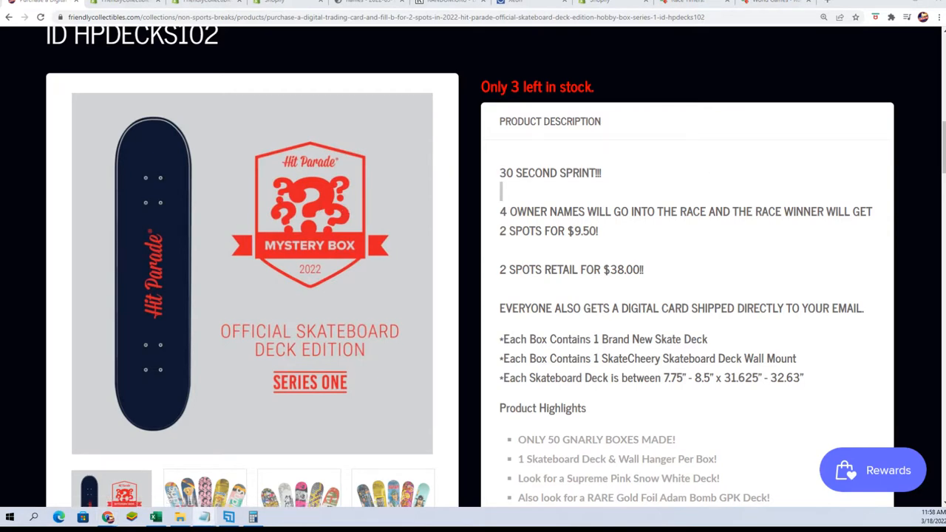
scroll(up, 3)
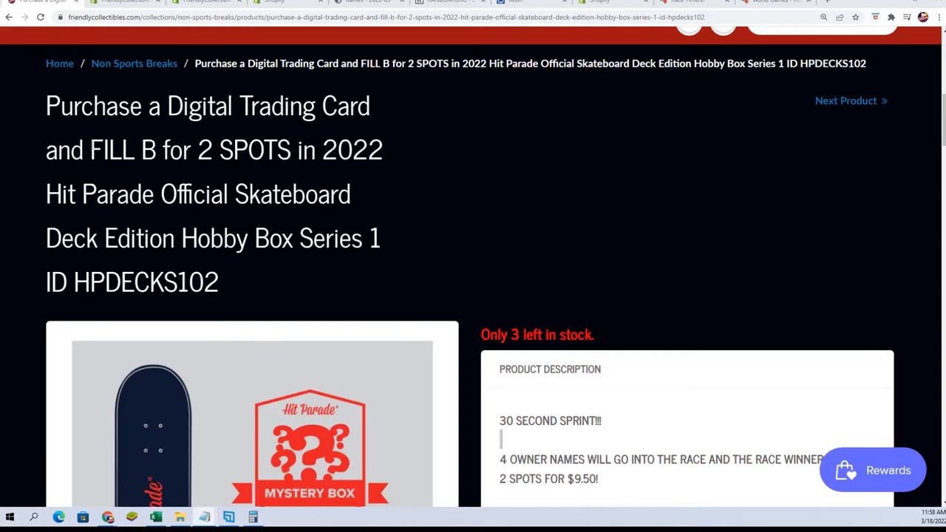
Copy the four buyer names from the HPDECKS102 note in Notepad
scroll(down, 3)
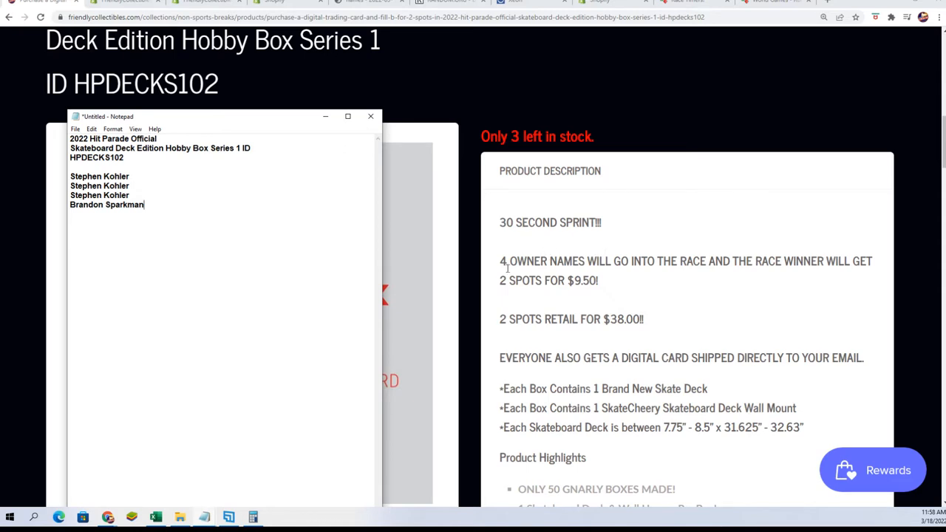
drag(70, 176, 146, 205)
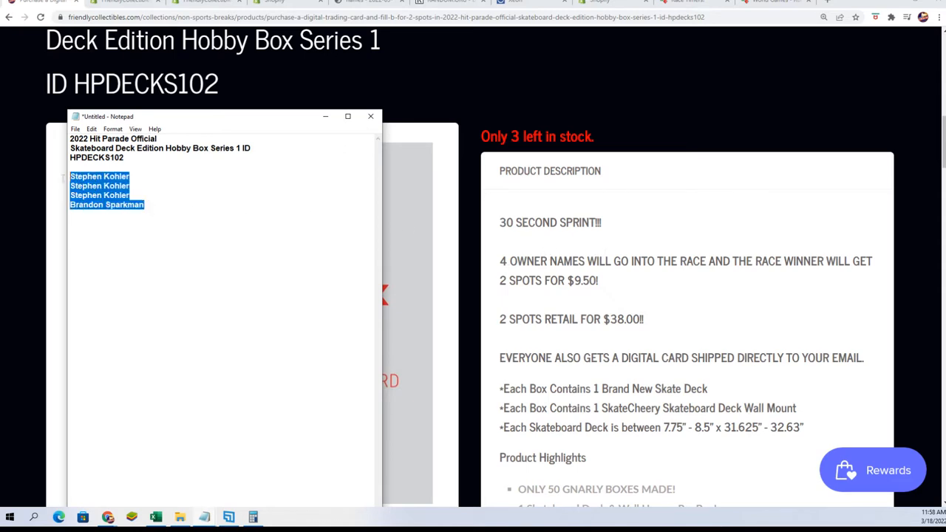
right_click(108, 192)
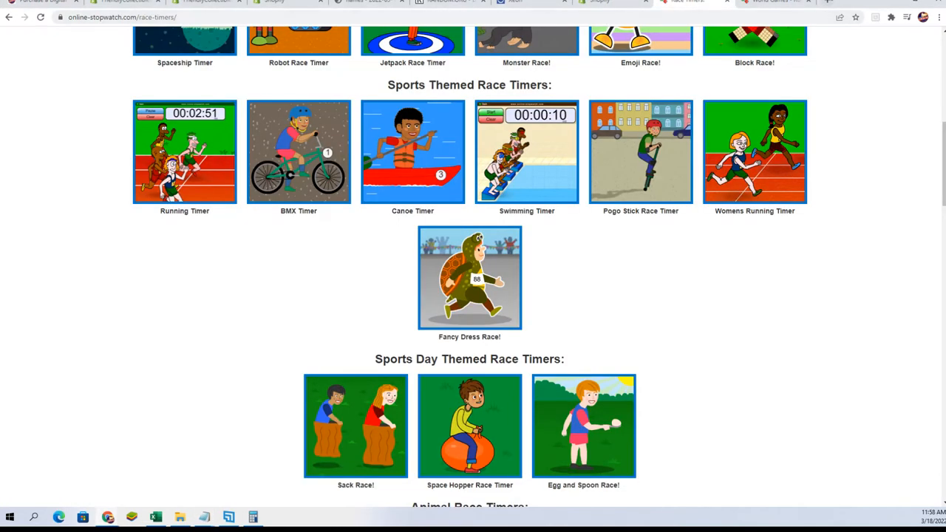
Create a 30-second running race timer with the four pasted buyer names as runners
click(755, 152)
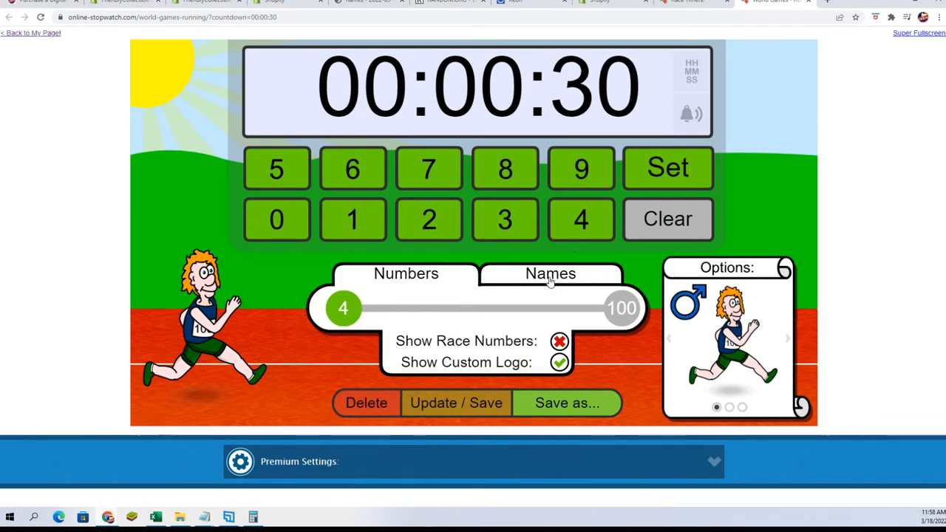
click(550, 273)
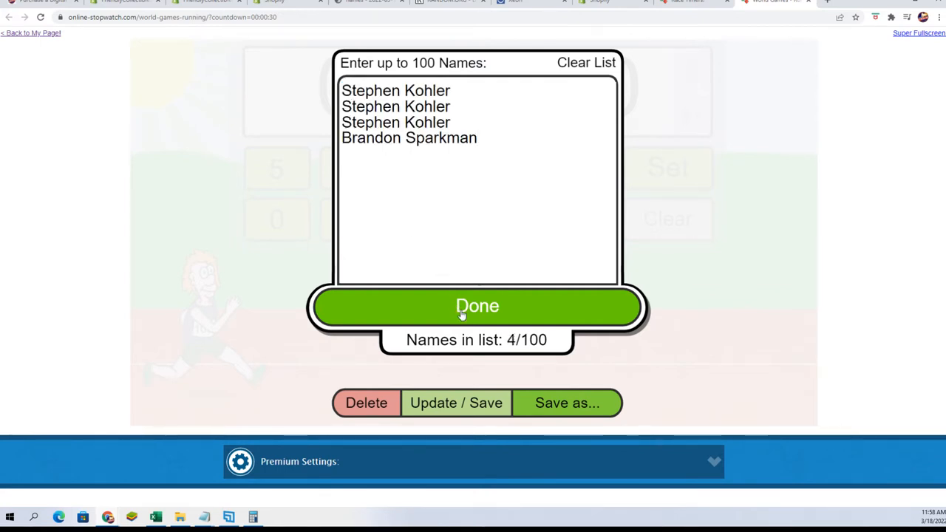
click(477, 306)
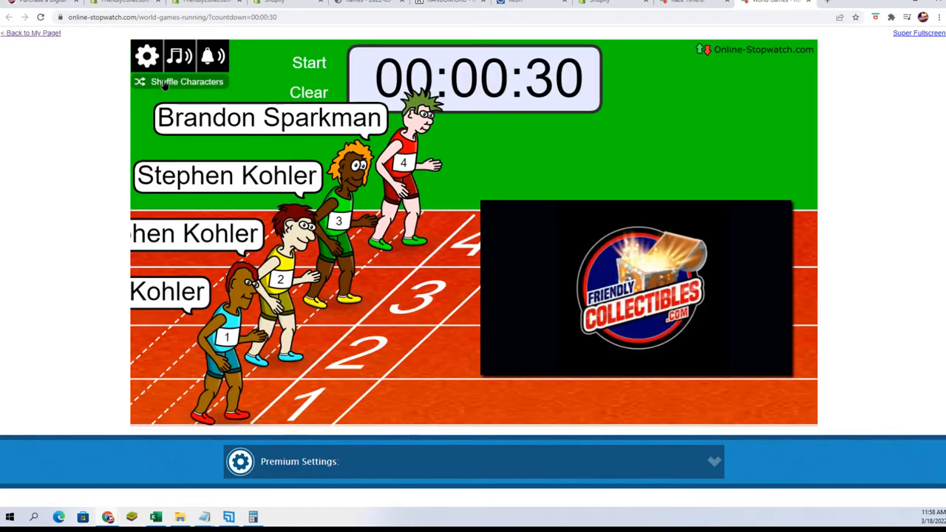
Shuffle runners twice, run the race full screen, then revisit the Fill B product page
click(179, 81)
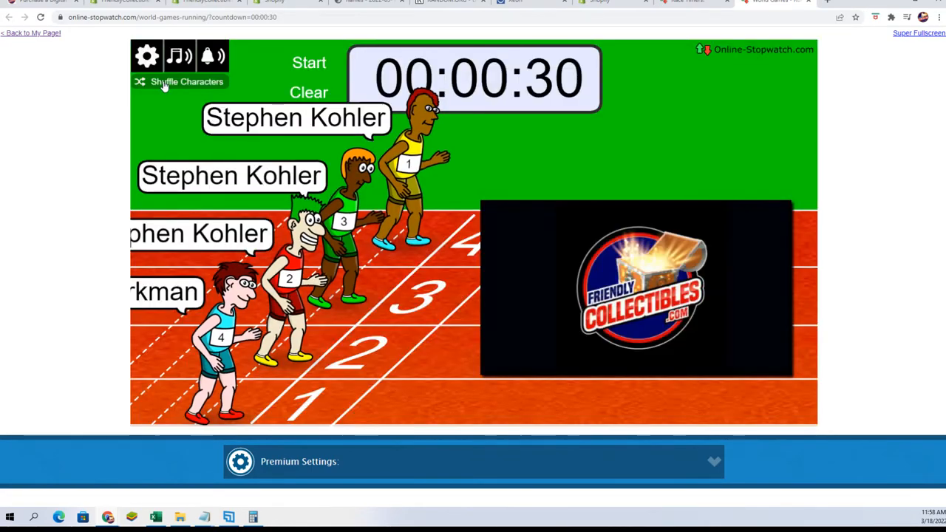
click(187, 81)
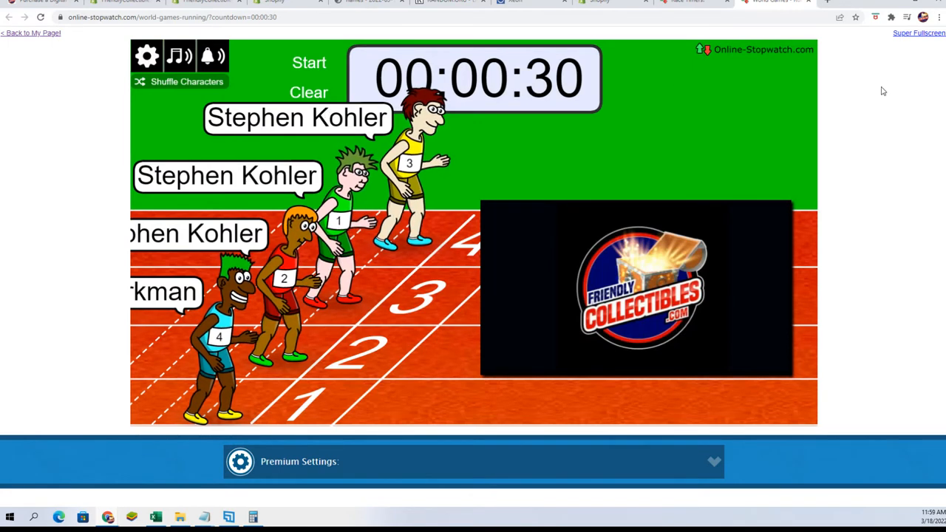
click(919, 33)
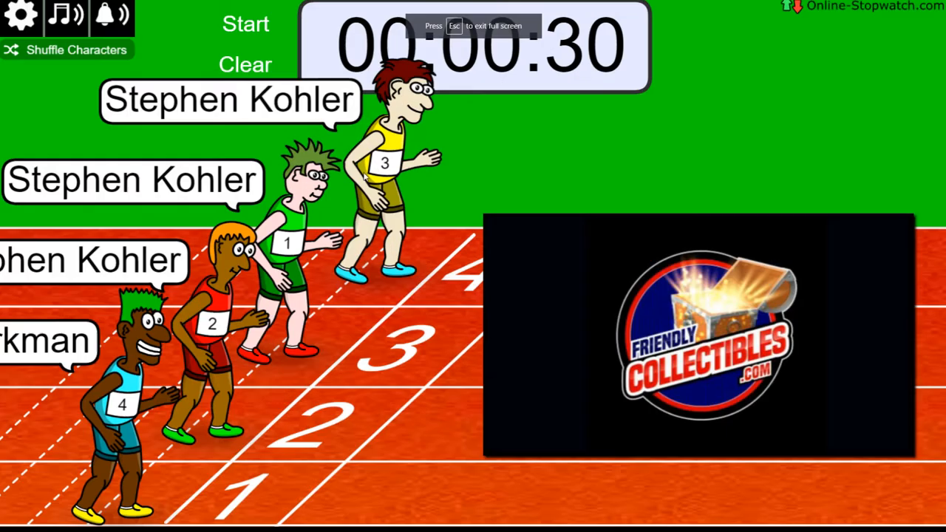
click(245, 24)
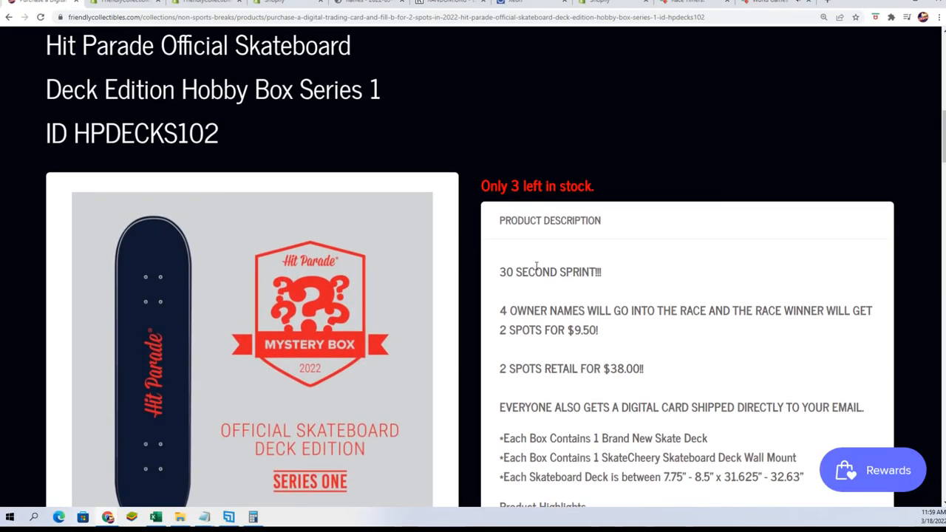
scroll(down, 3)
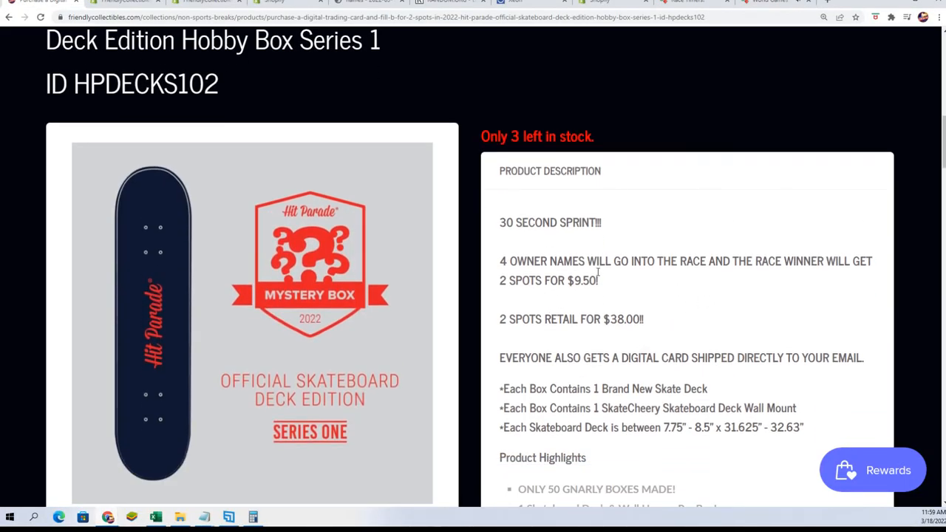